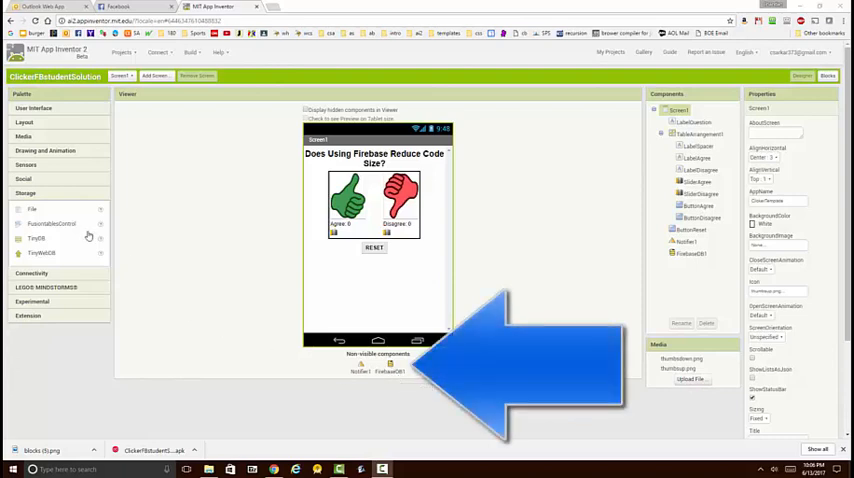
pyautogui.moveTo(52, 304)
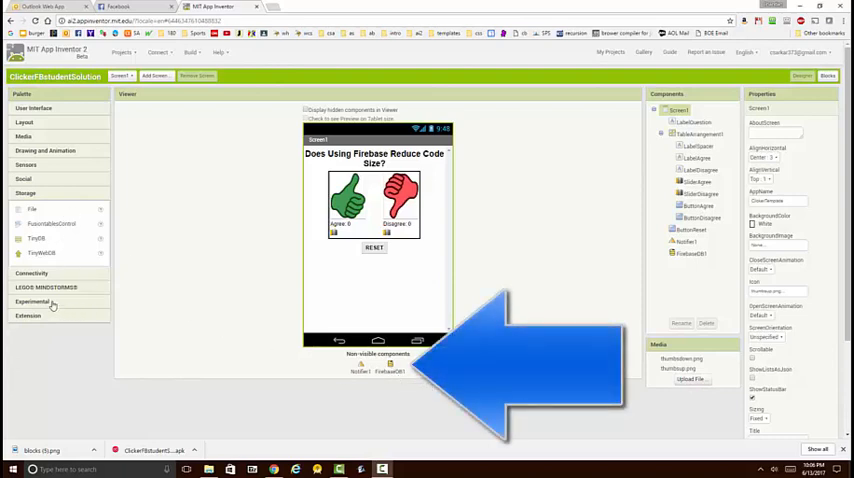
# Step: Expand the Experimental palette category so the FirebaseDB component is listed
pyautogui.click(32, 300)
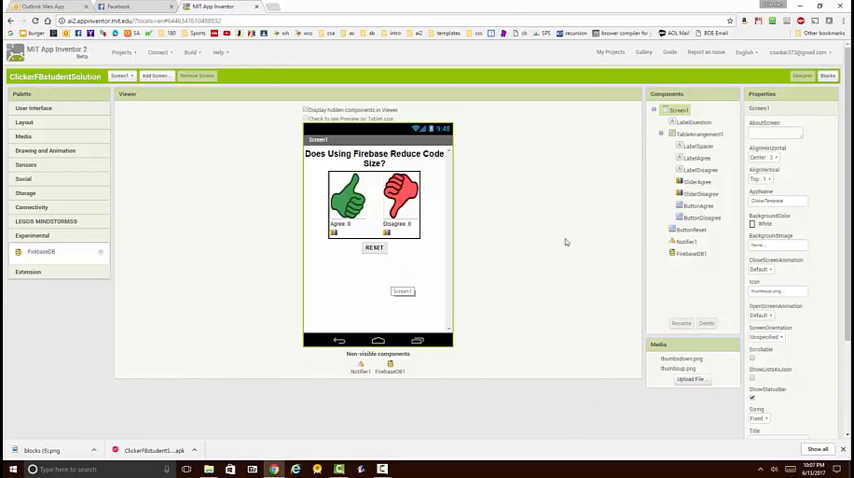
# Step: Switch to the Blocks editor for Screen1 to view the global counters and click handlers
pyautogui.click(828, 76)
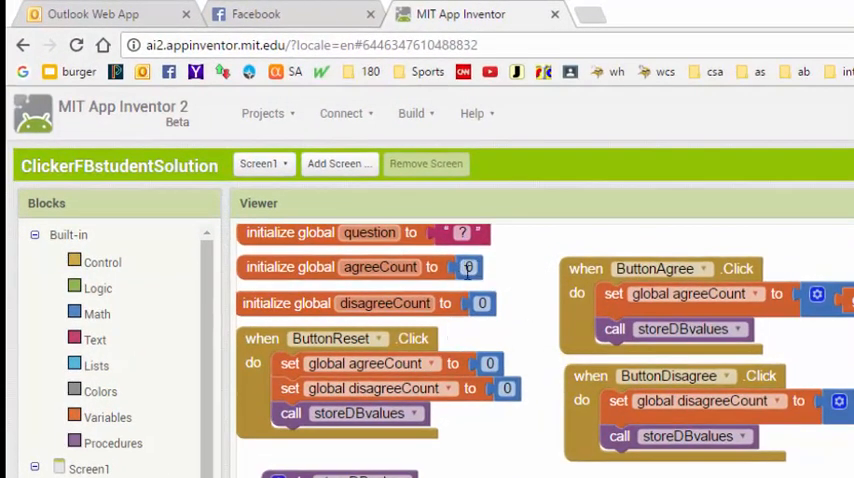
pyautogui.moveTo(476, 302)
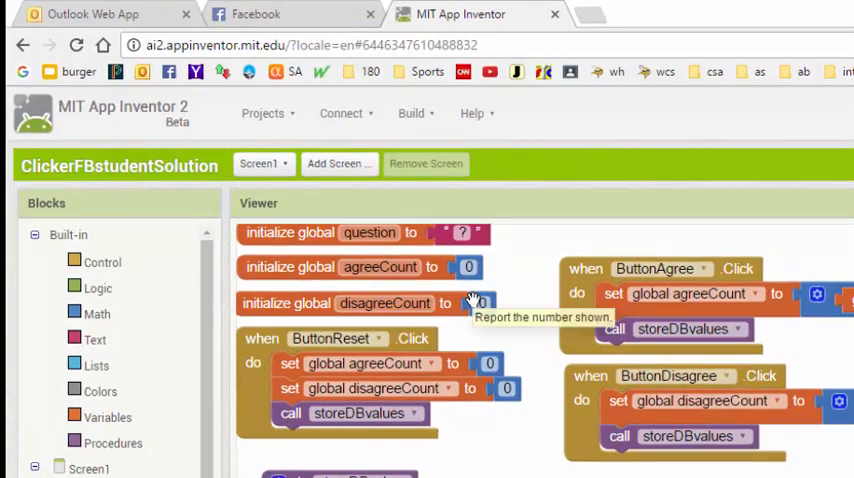
pyautogui.moveTo(416, 232)
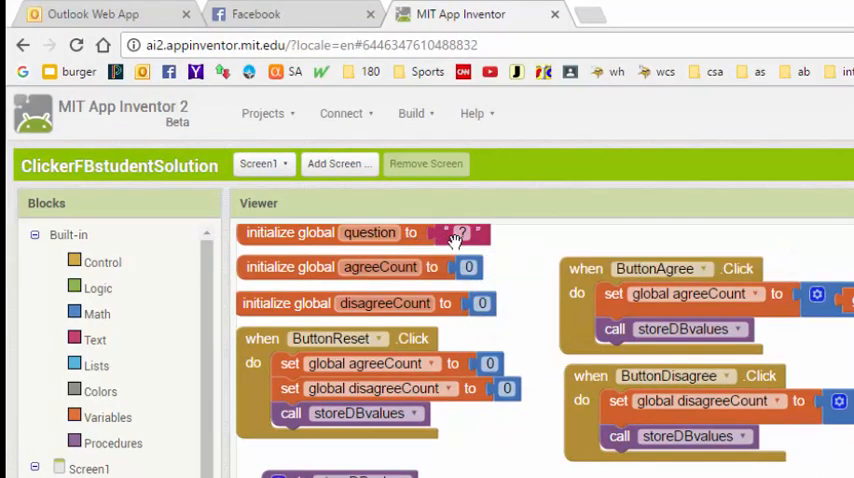
pyautogui.moveTo(462, 232)
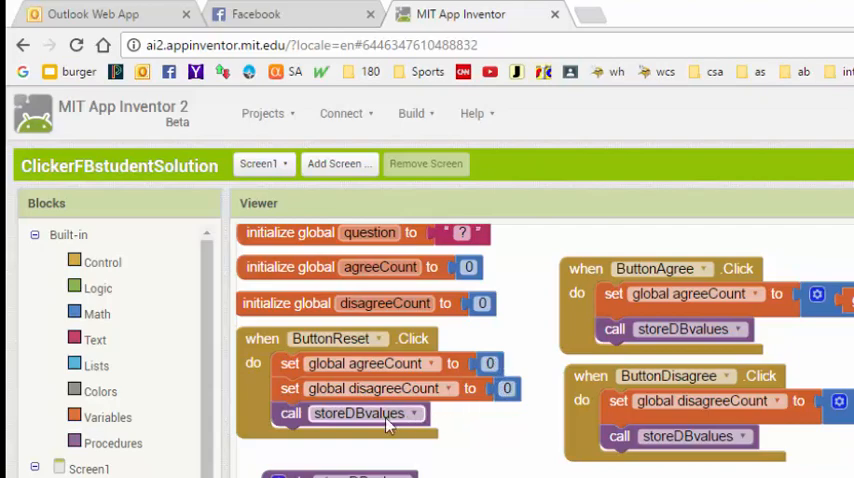
pyautogui.scroll(-3)
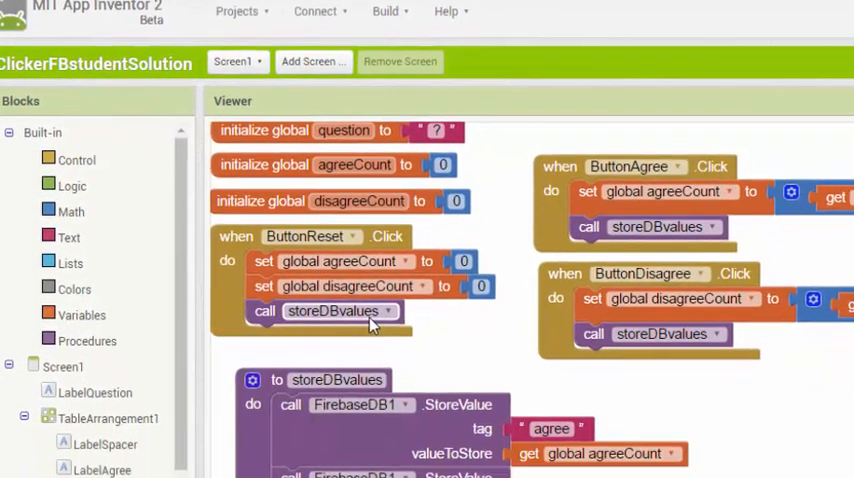
pyautogui.scroll(-3)
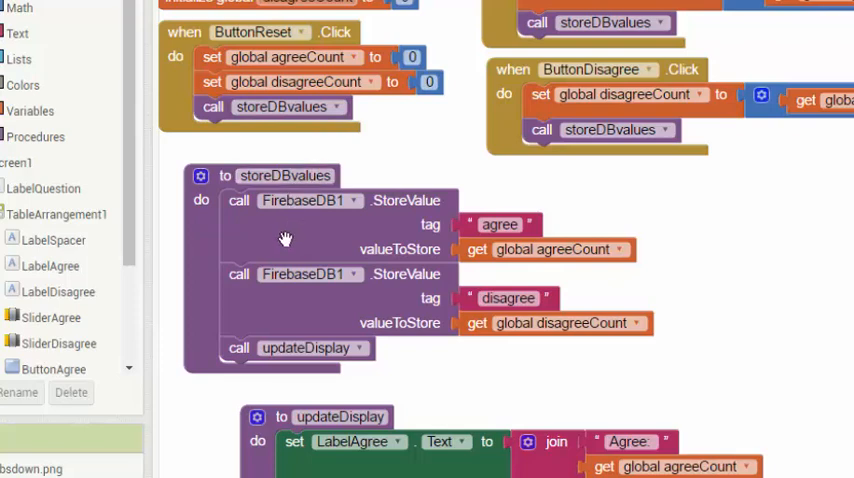
pyautogui.moveTo(348, 214)
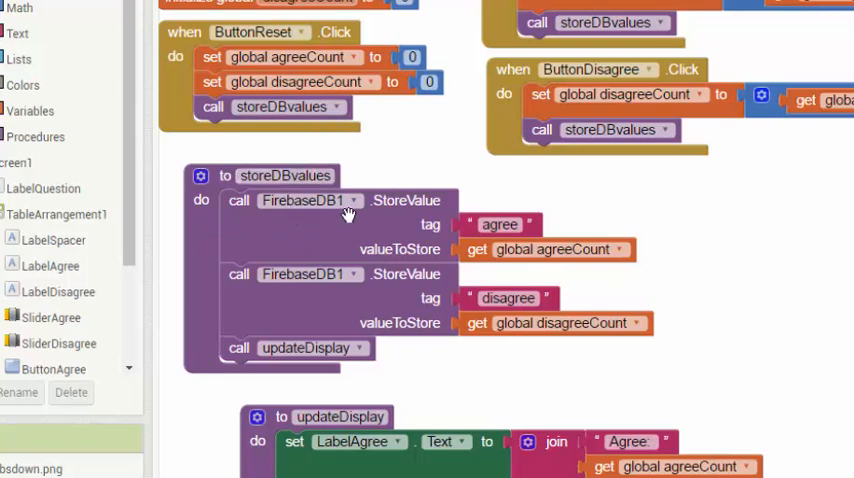
pyautogui.moveTo(356, 208)
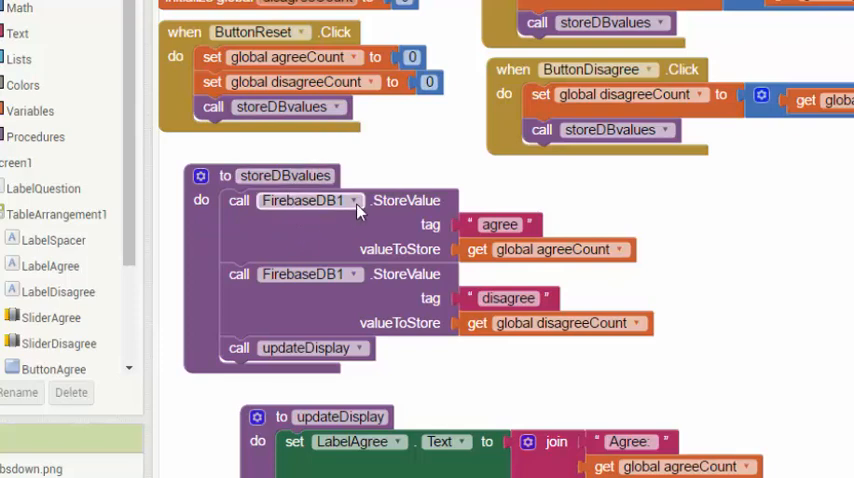
pyautogui.moveTo(378, 240)
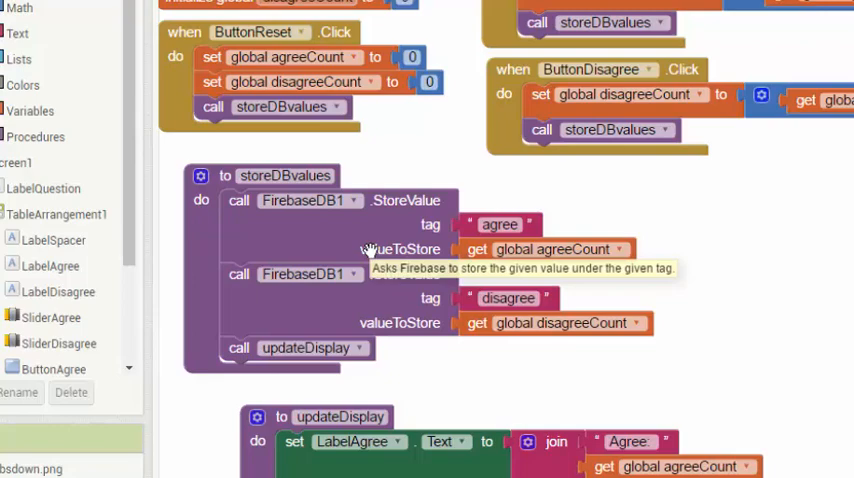
pyautogui.moveTo(324, 350)
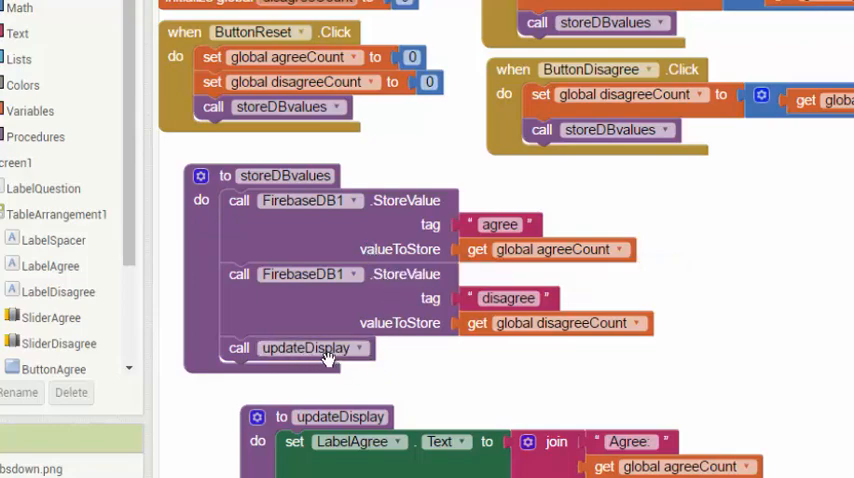
pyautogui.moveTo(628, 320)
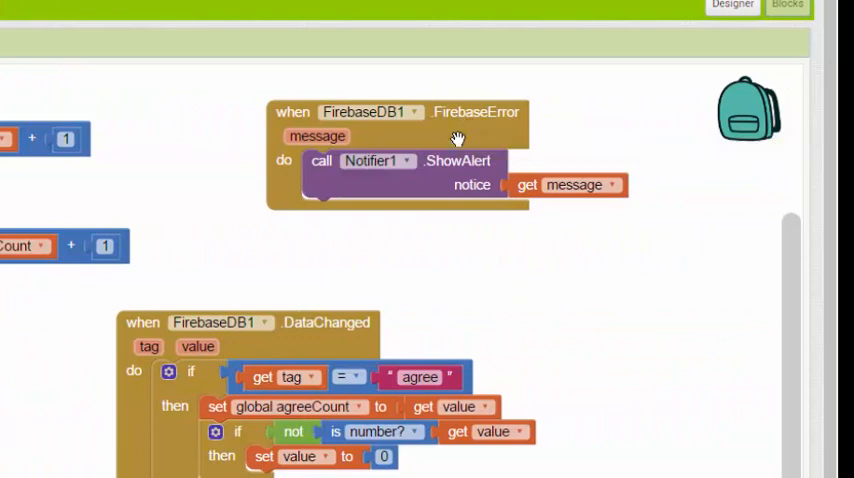
pyautogui.moveTo(404, 116)
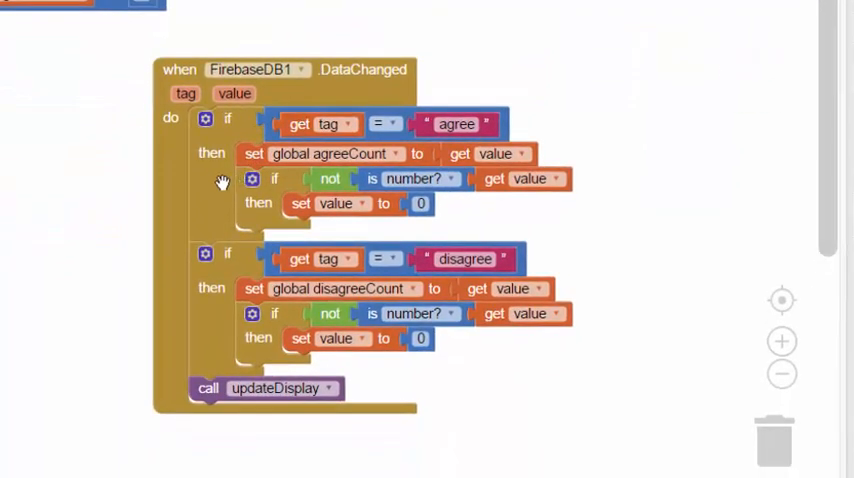
pyautogui.moveTo(312, 84)
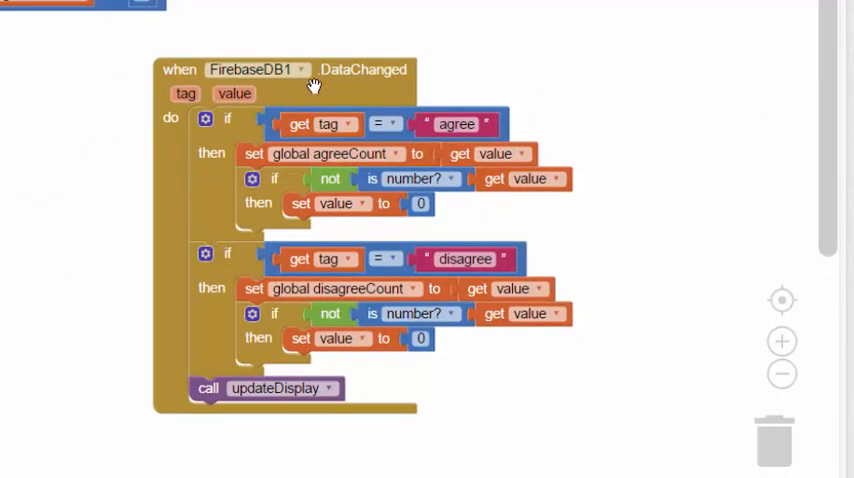
pyautogui.moveTo(312, 84)
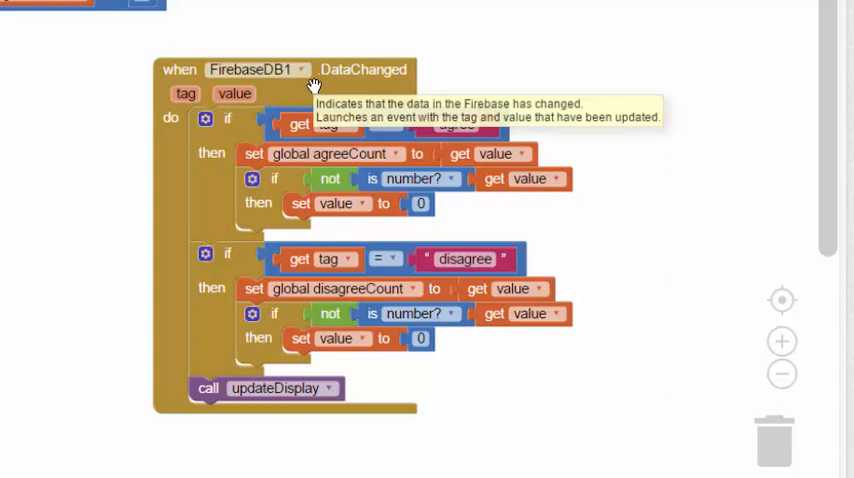
pyautogui.moveTo(370, 90)
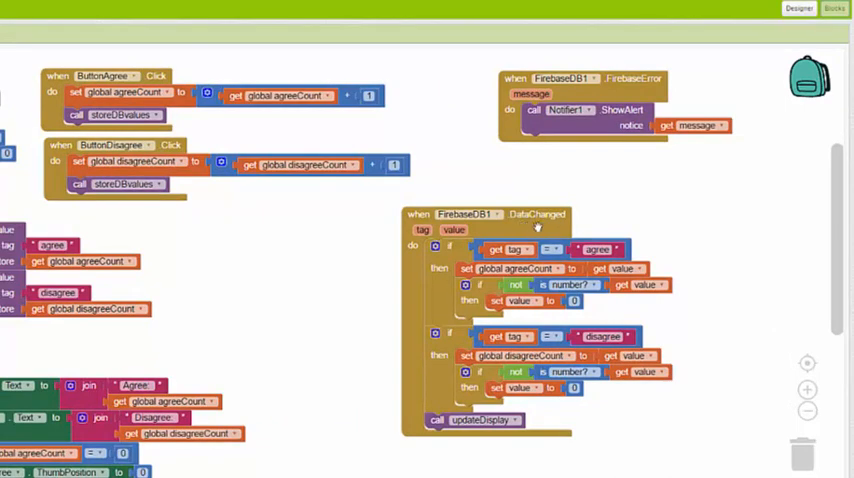
pyautogui.moveTo(630, 190)
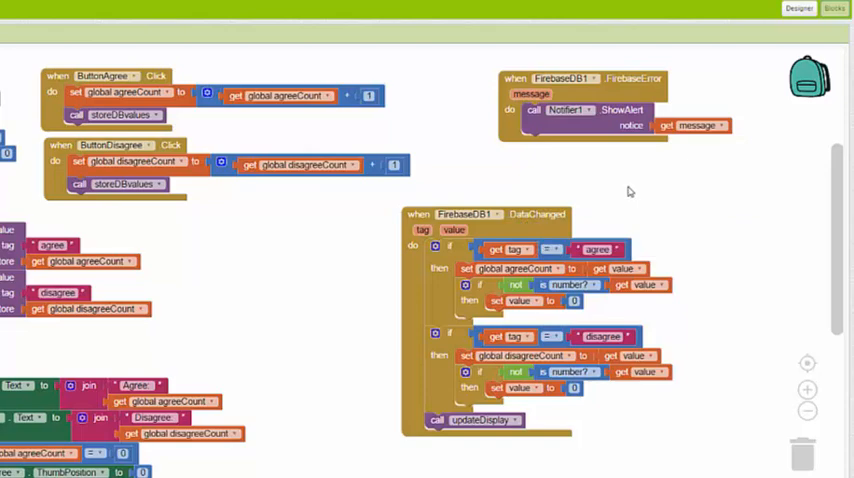
pyautogui.moveTo(640, 232)
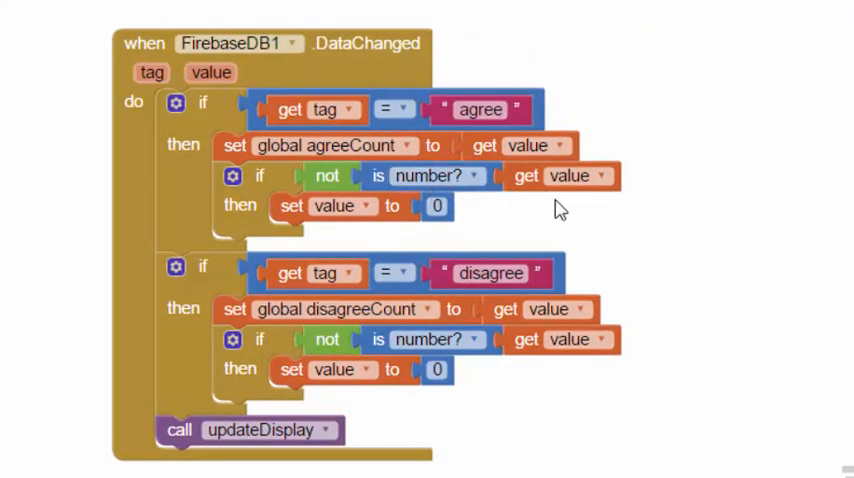
pyautogui.moveTo(492, 216)
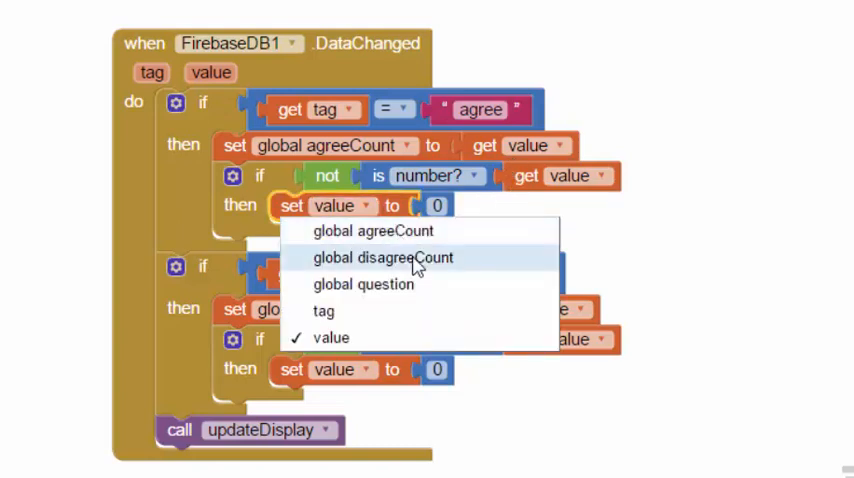
# Step: Change the set block in DataChanged to reset global agreeCount to 0 instead of value
pyautogui.click(376, 230)
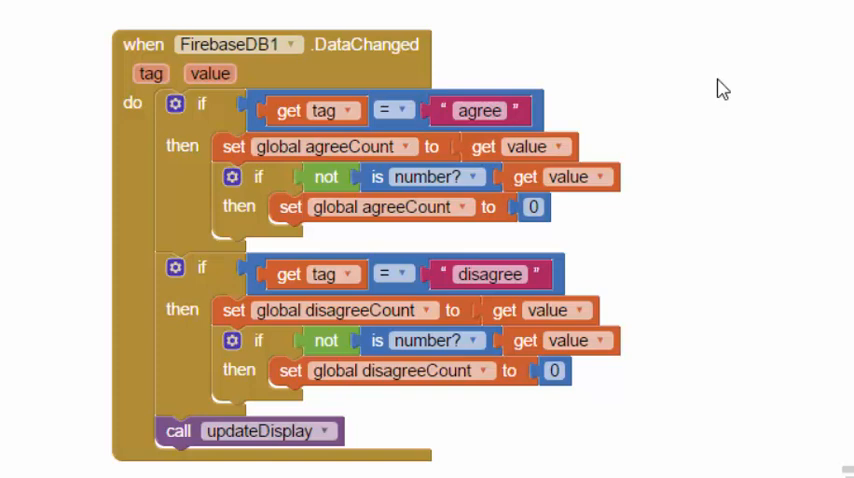
pyautogui.moveTo(718, 92)
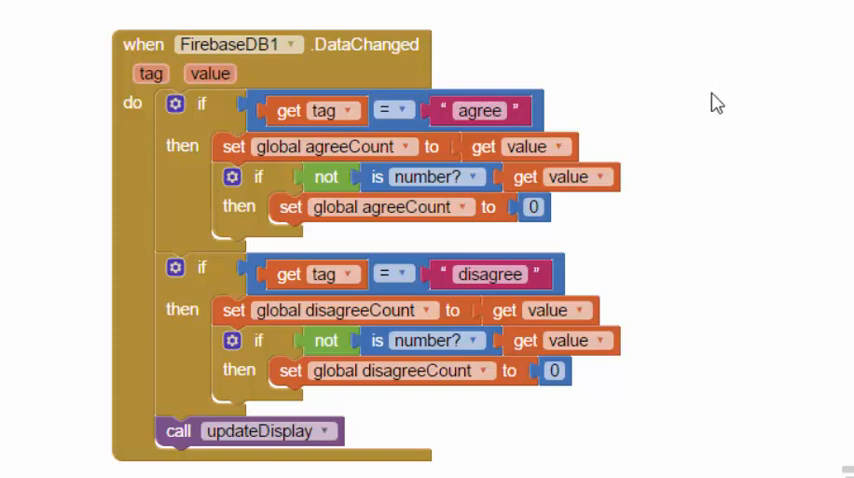
pyautogui.moveTo(666, 160)
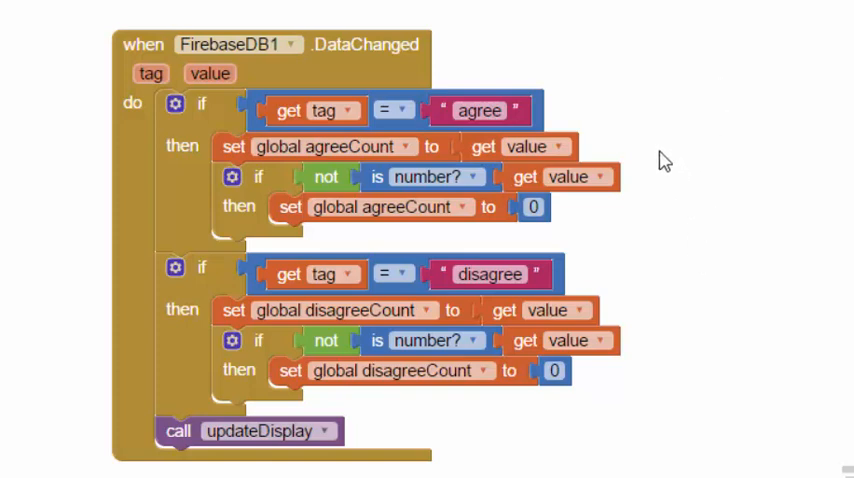
pyautogui.moveTo(540, 124)
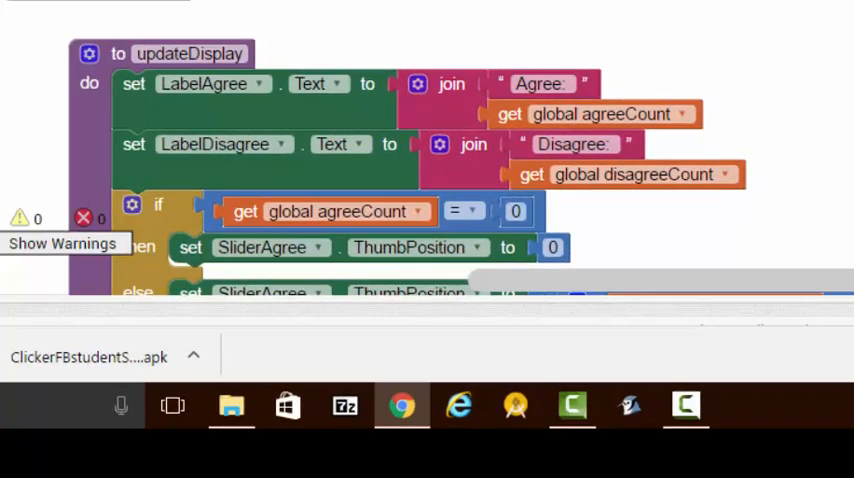
pyautogui.moveTo(188, 64)
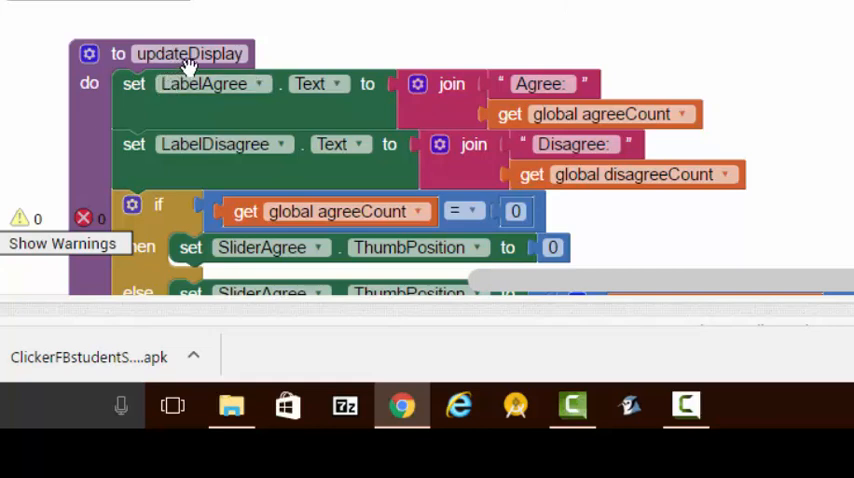
pyautogui.moveTo(510, 114)
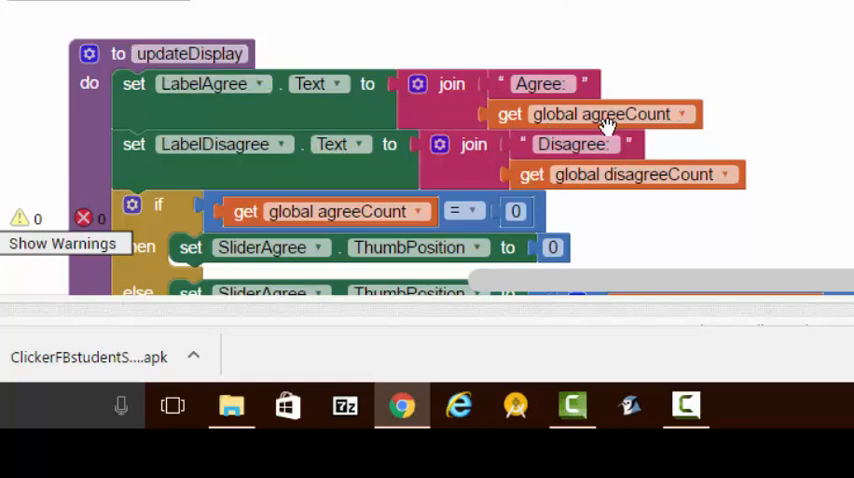
pyautogui.moveTo(644, 122)
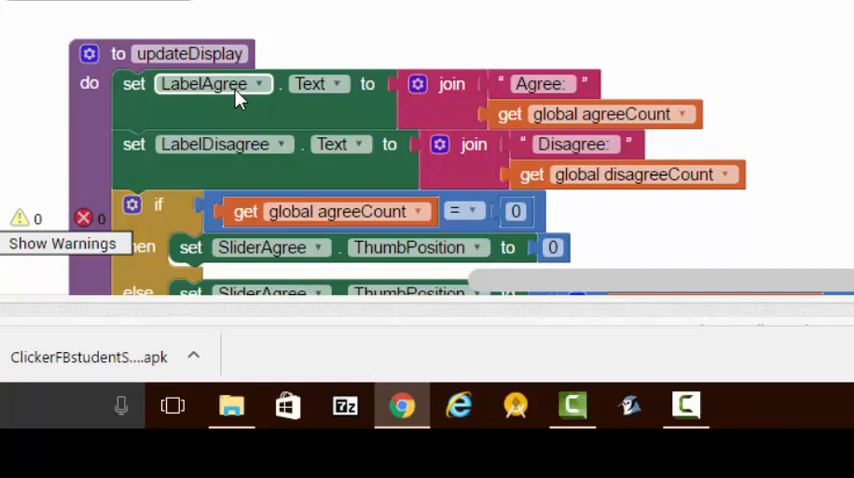
pyautogui.moveTo(252, 150)
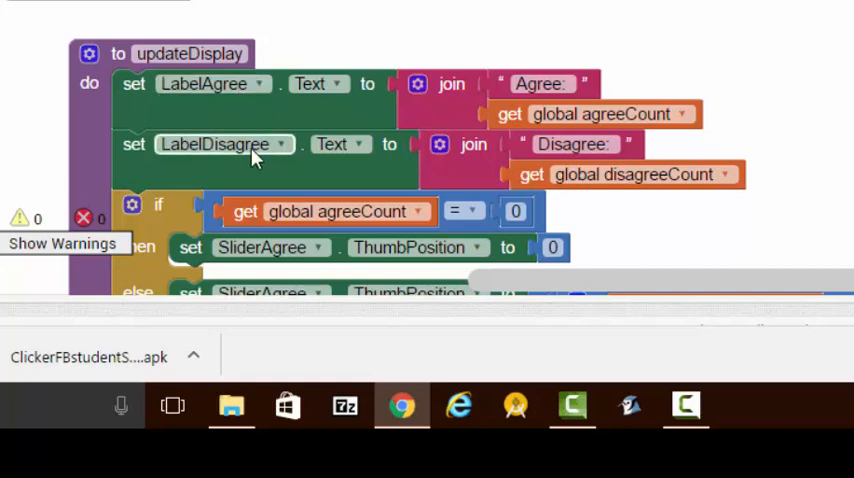
pyautogui.moveTo(404, 192)
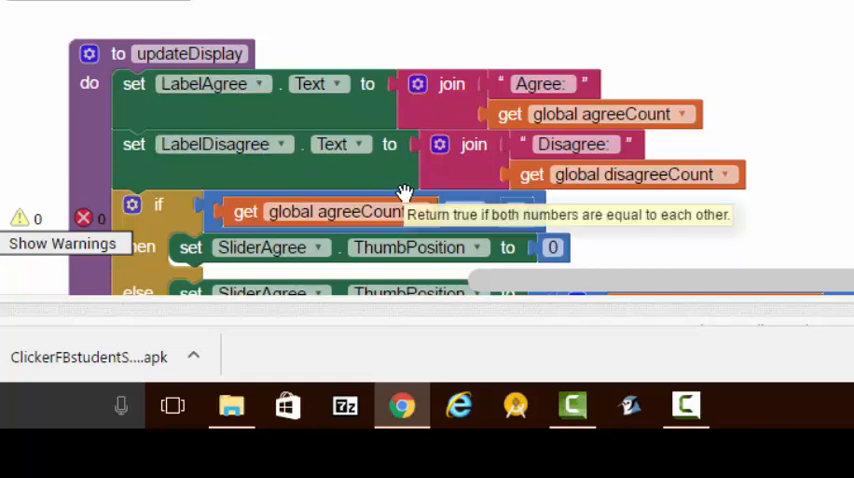
pyautogui.moveTo(236, 288)
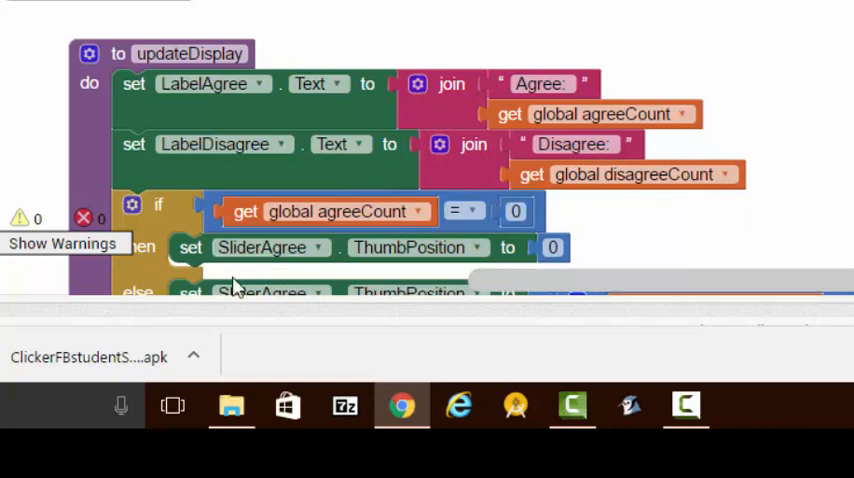
pyautogui.moveTo(200, 248)
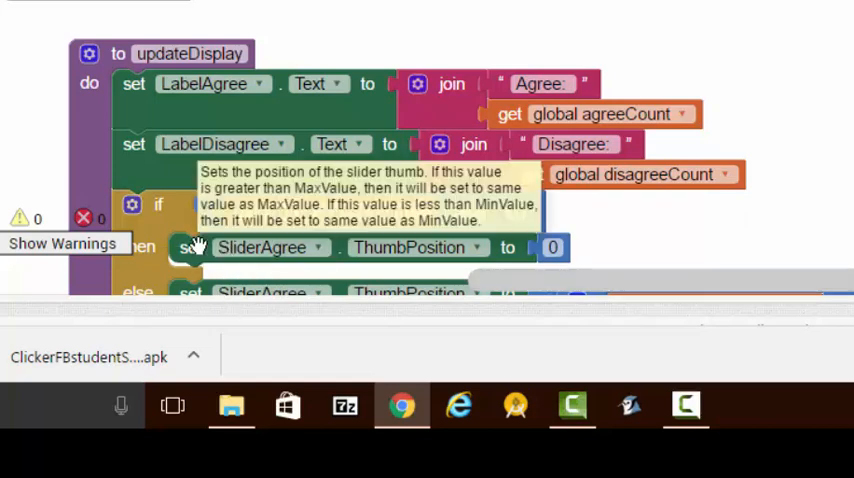
pyautogui.moveTo(650, 30)
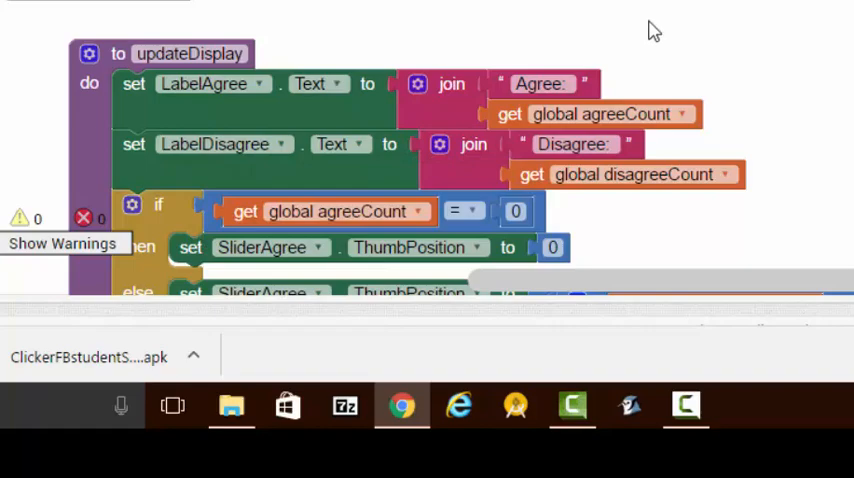
pyautogui.moveTo(828, 8)
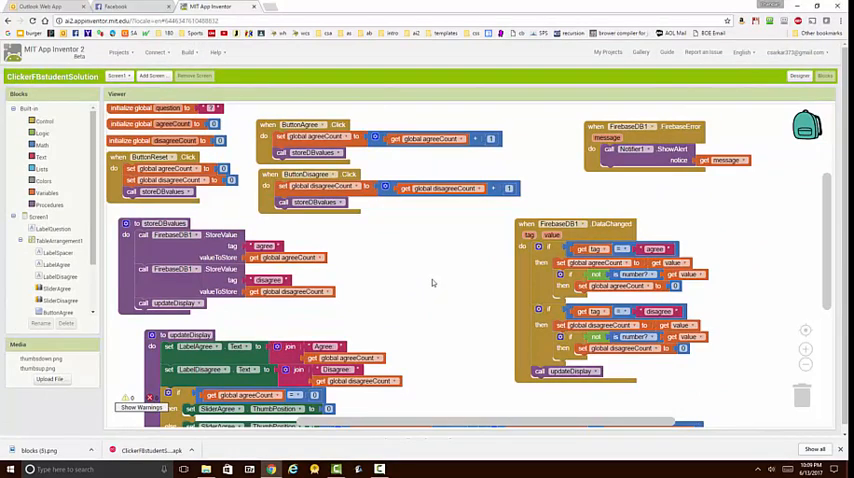
pyautogui.moveTo(618, 232)
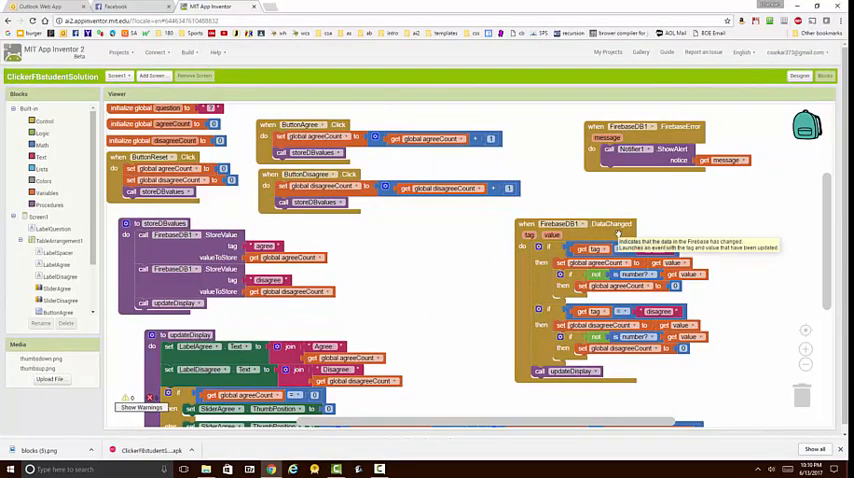